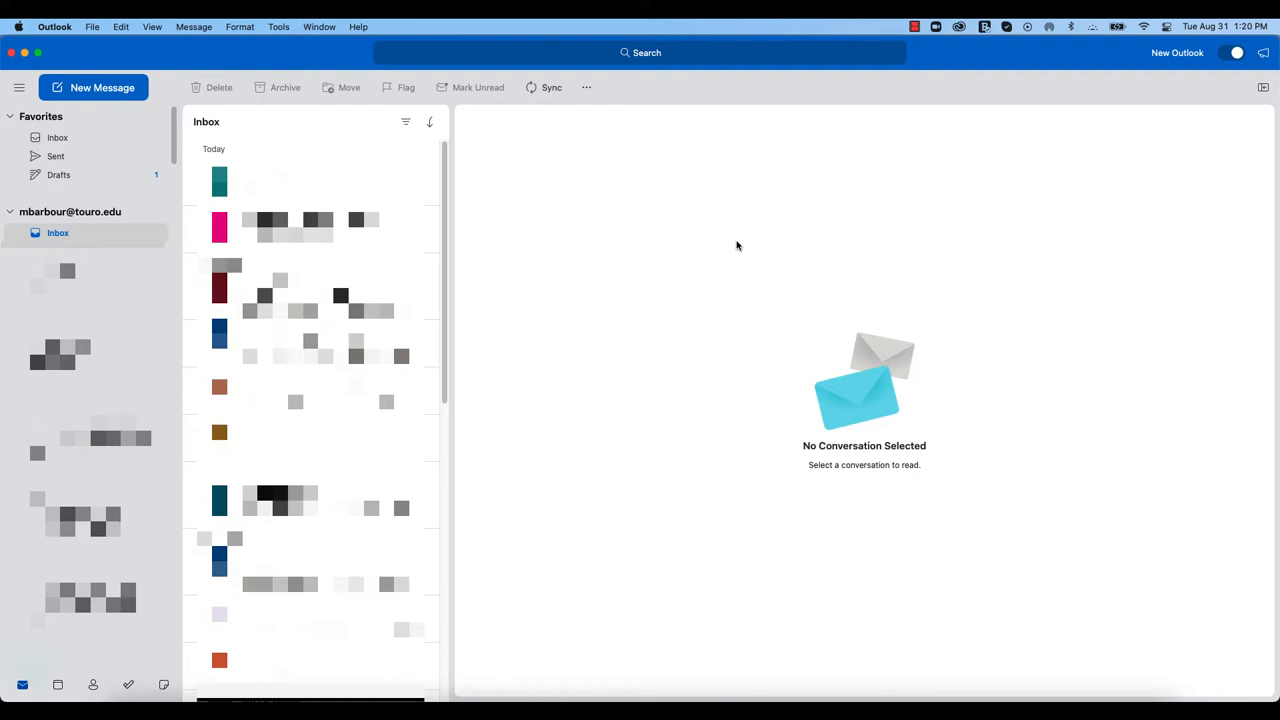
mouse_move(899, 170)
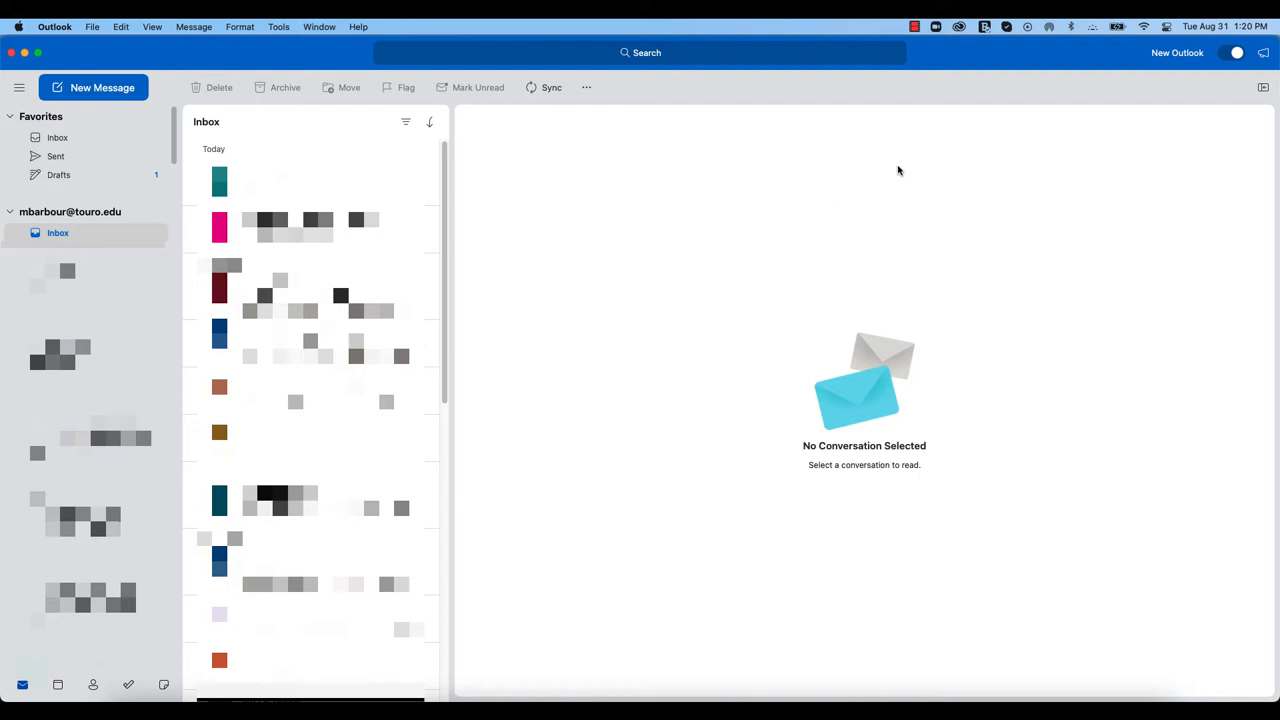
mouse_move(1078, 57)
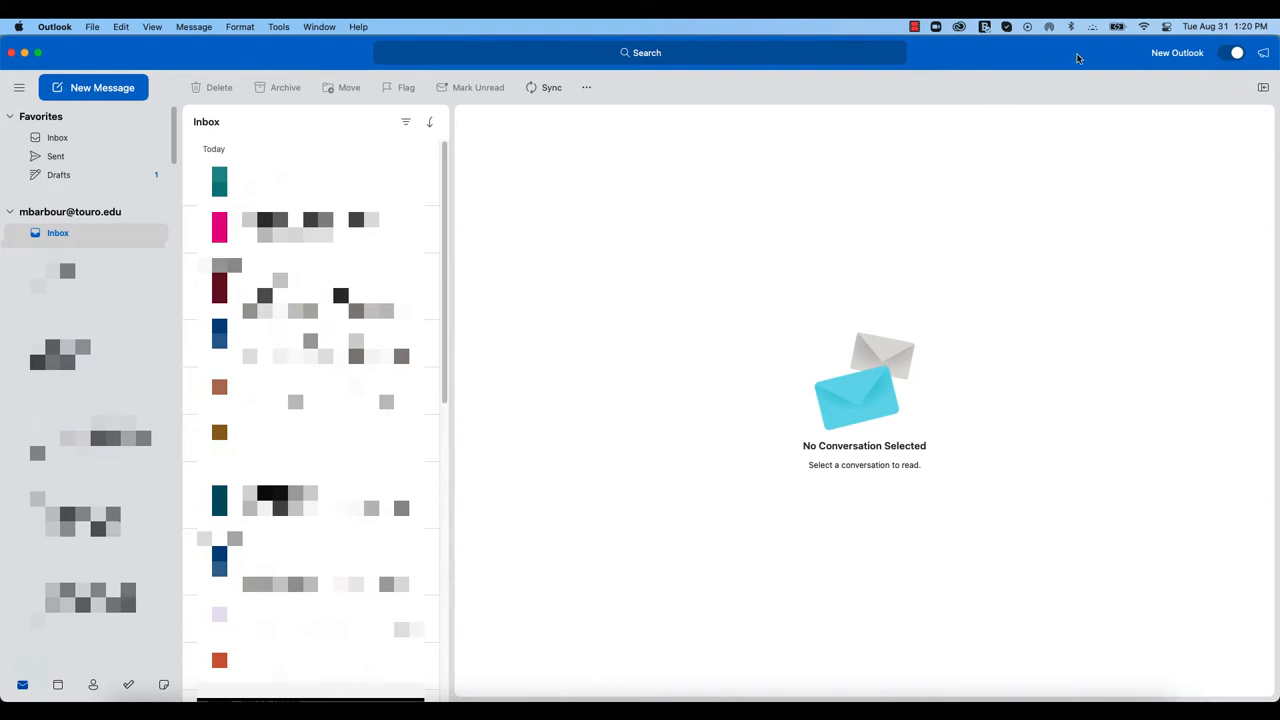
mouse_move(1090, 53)
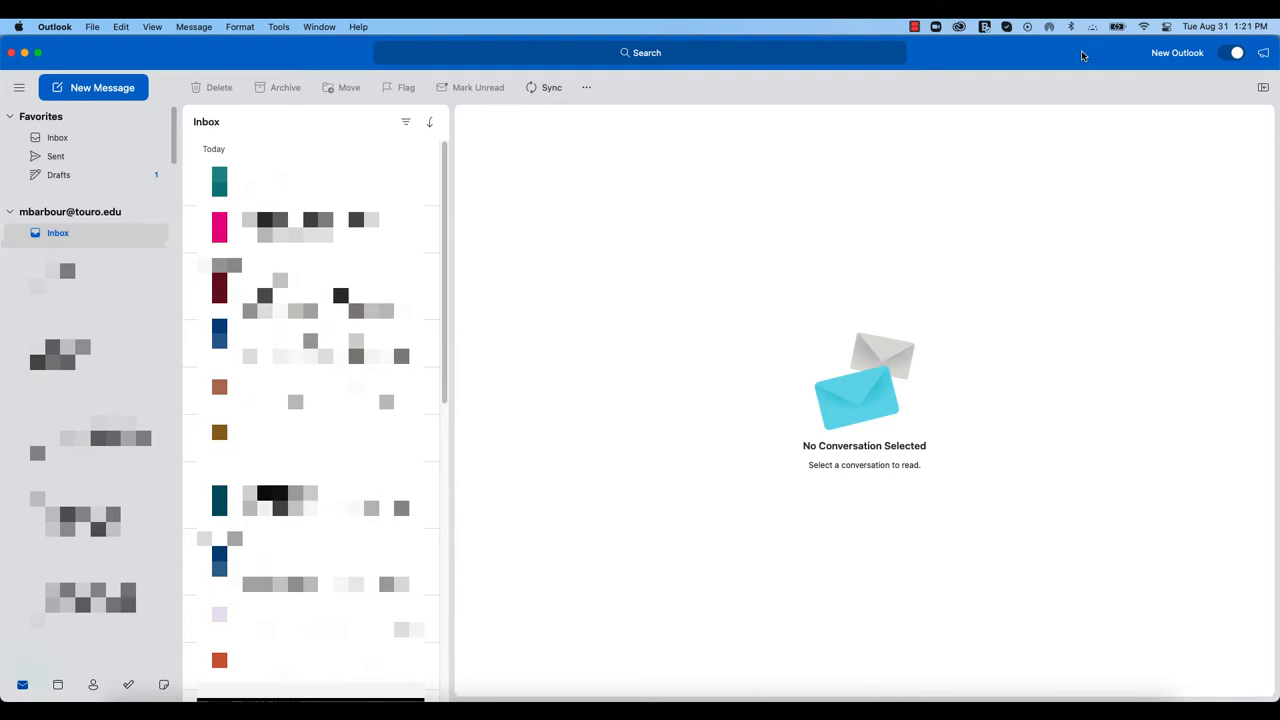
mouse_move(689, 119)
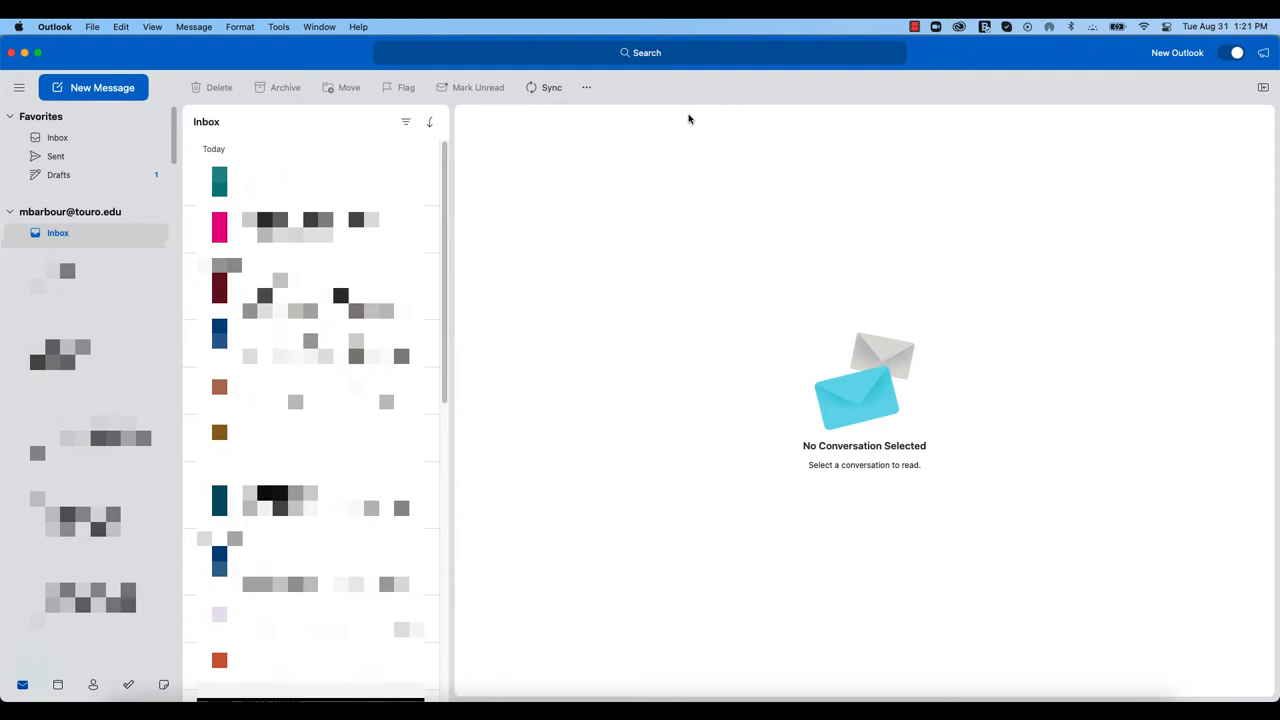
mouse_move(586, 95)
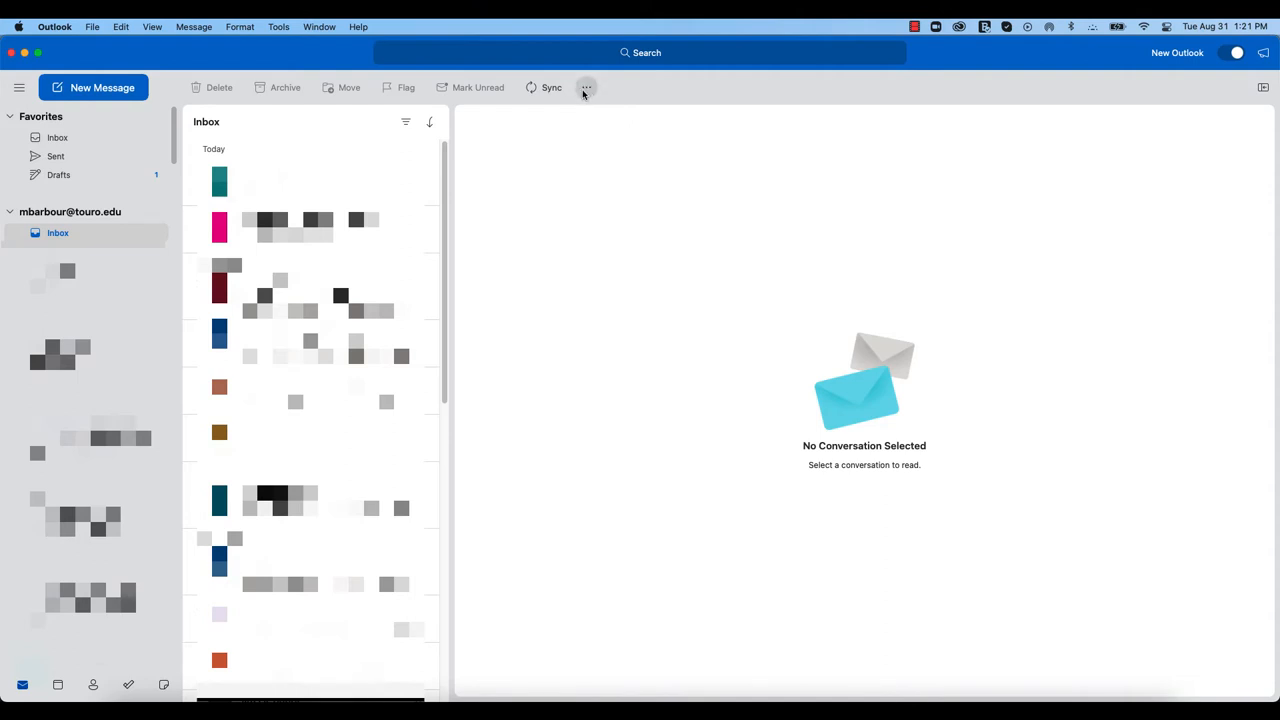
mouse_move(585, 87)
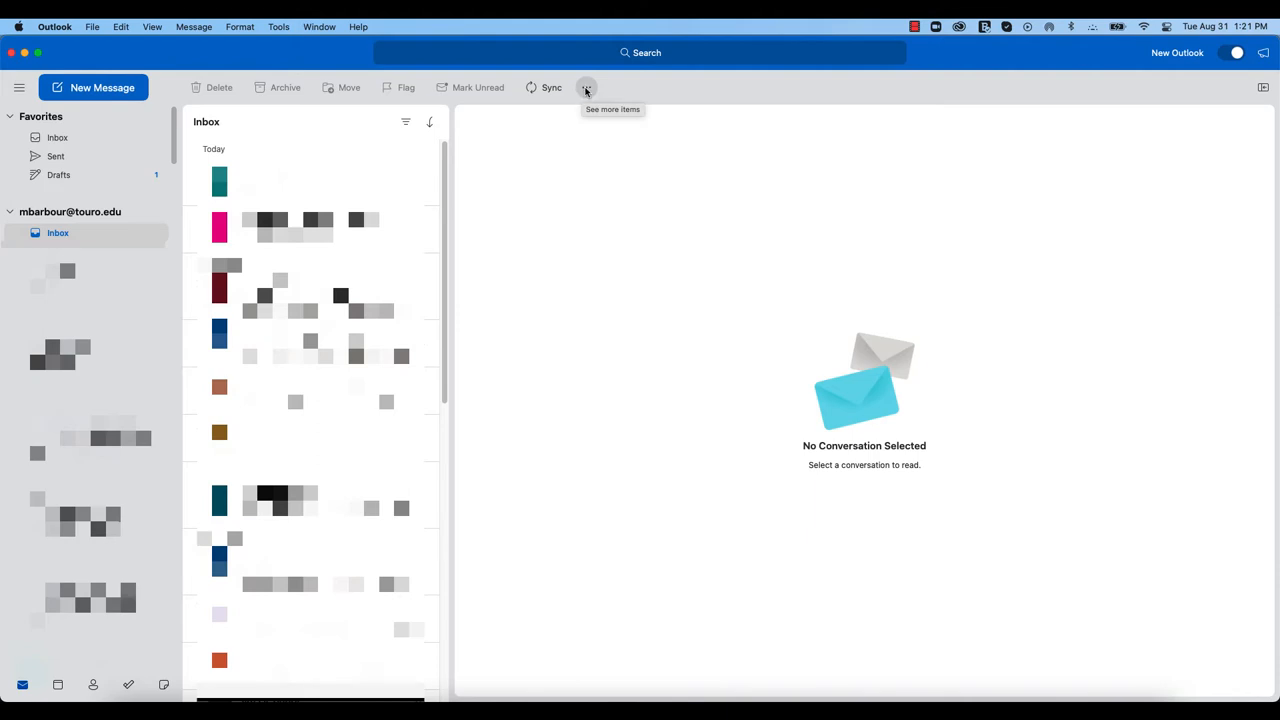
Choose Get Add-ins from the toolbar's See more items menu
click(586, 87)
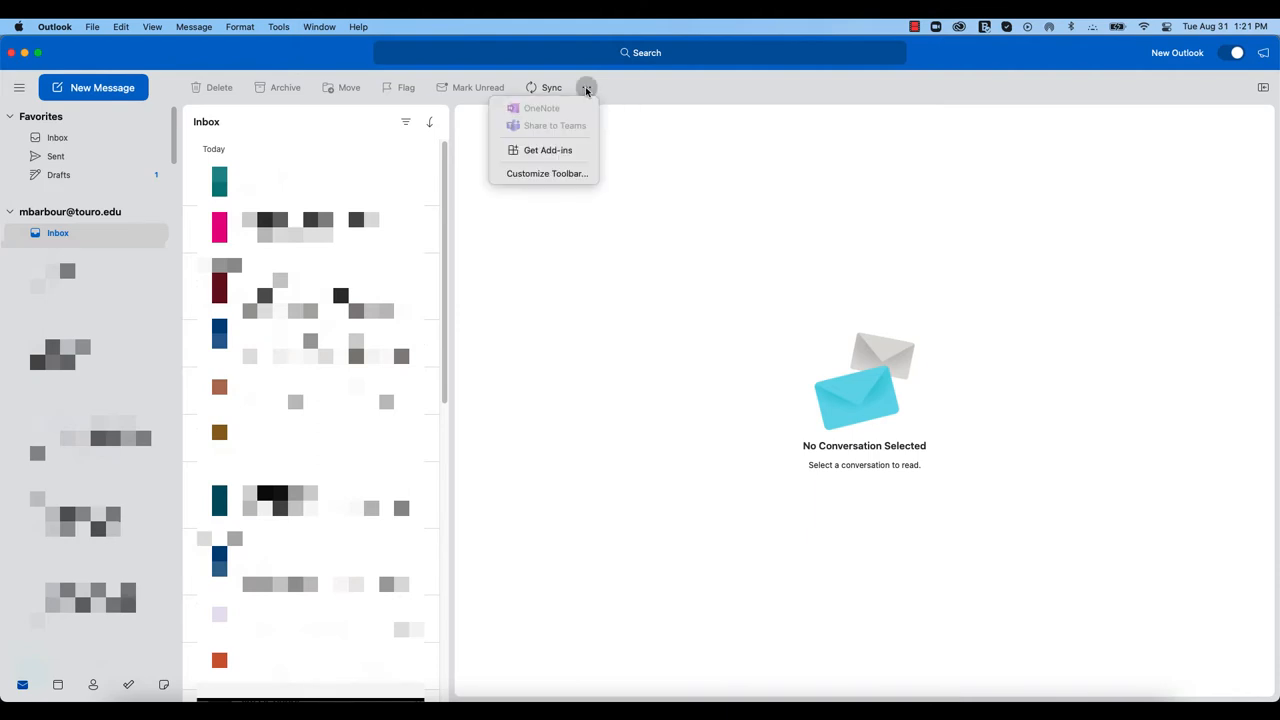
mouse_move(544, 150)
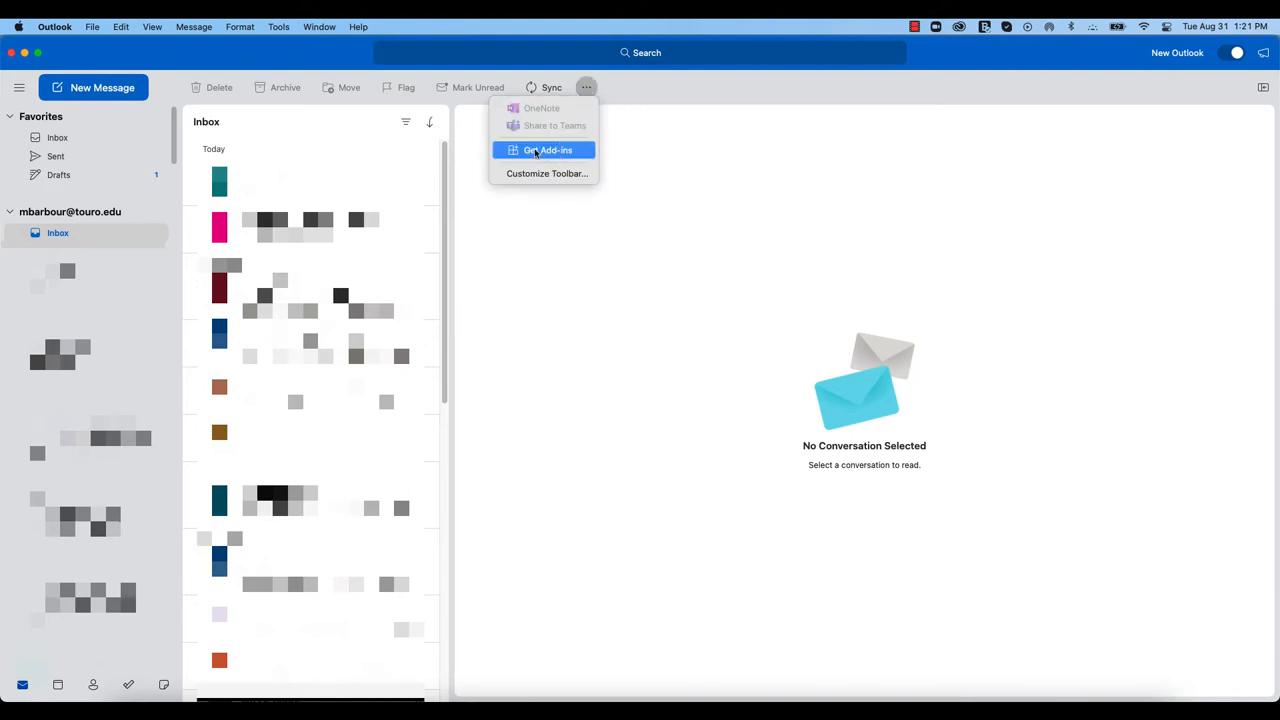
click(545, 150)
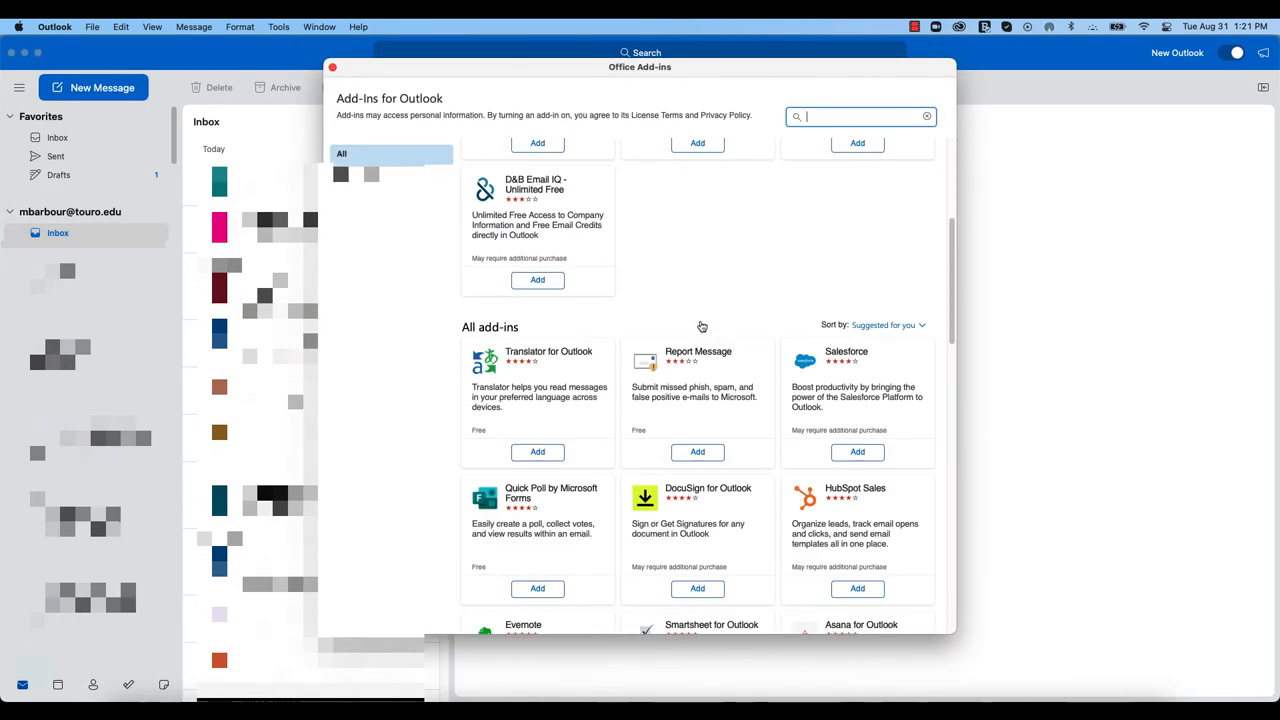
Search the store for 'Zoom' and open the Zoom for Outlook details page
scroll(down, 3)
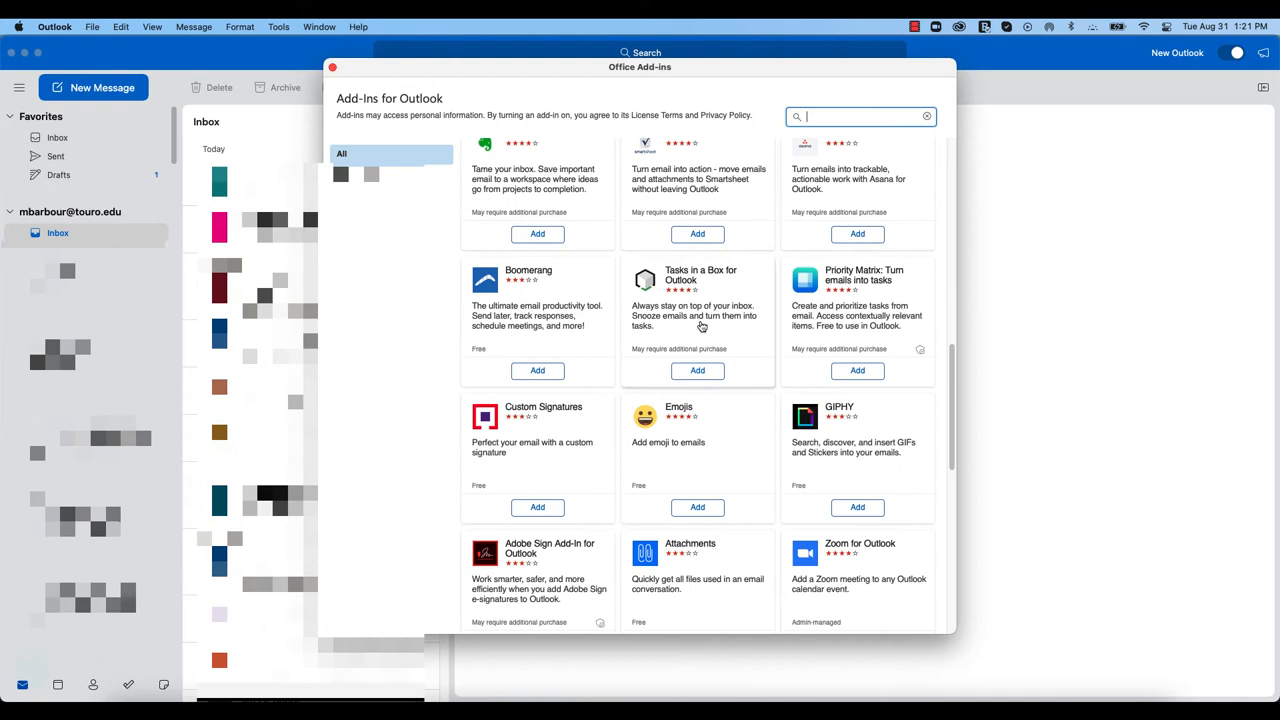
scroll(down, 3)
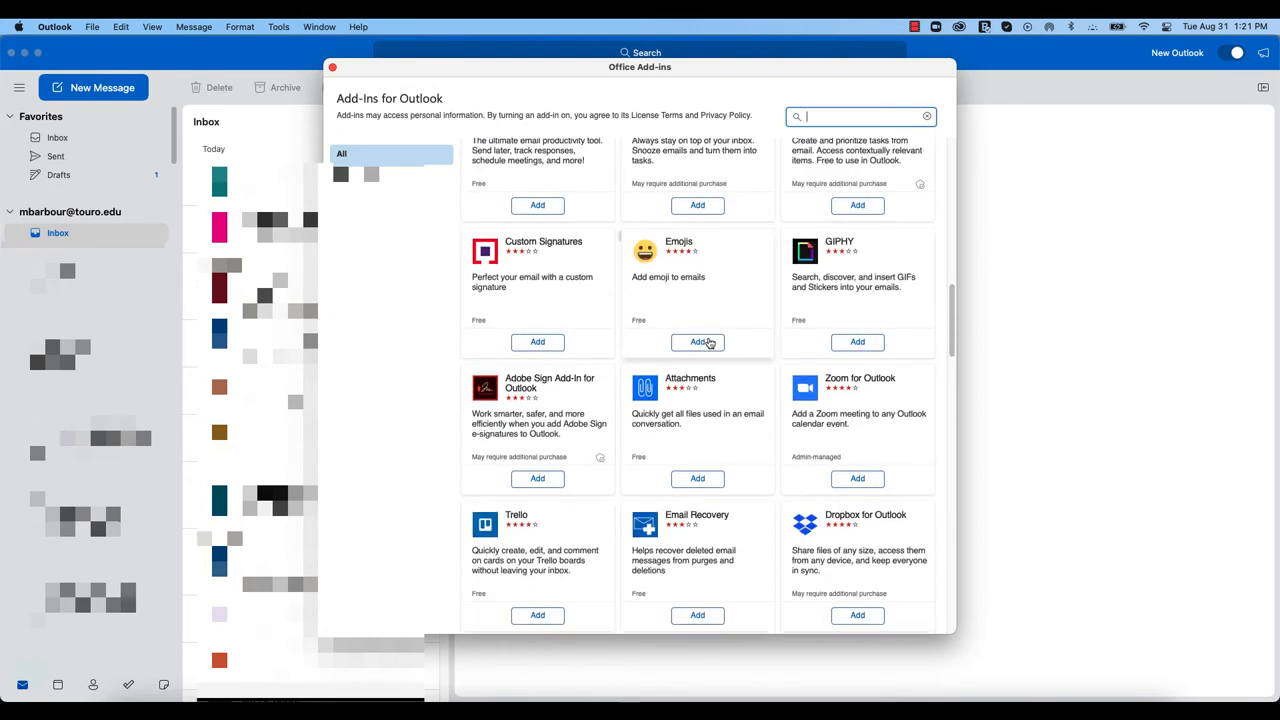
mouse_move(879, 394)
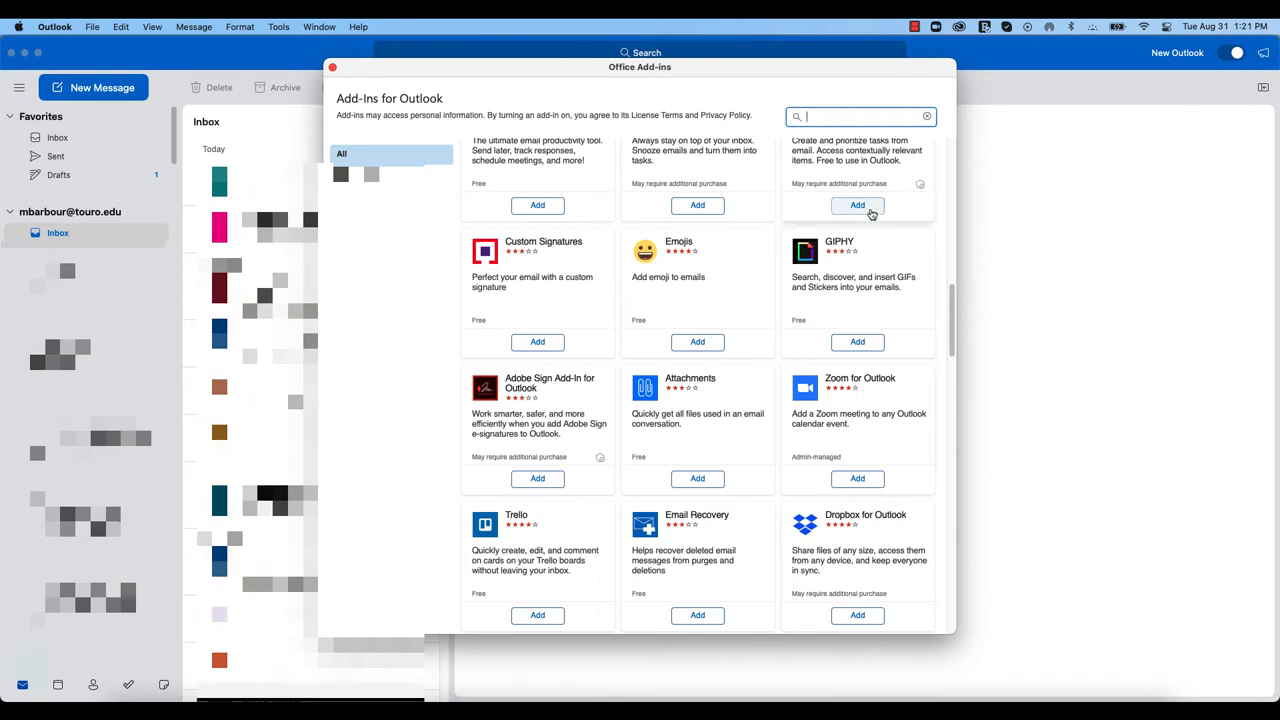
text(Zoom)
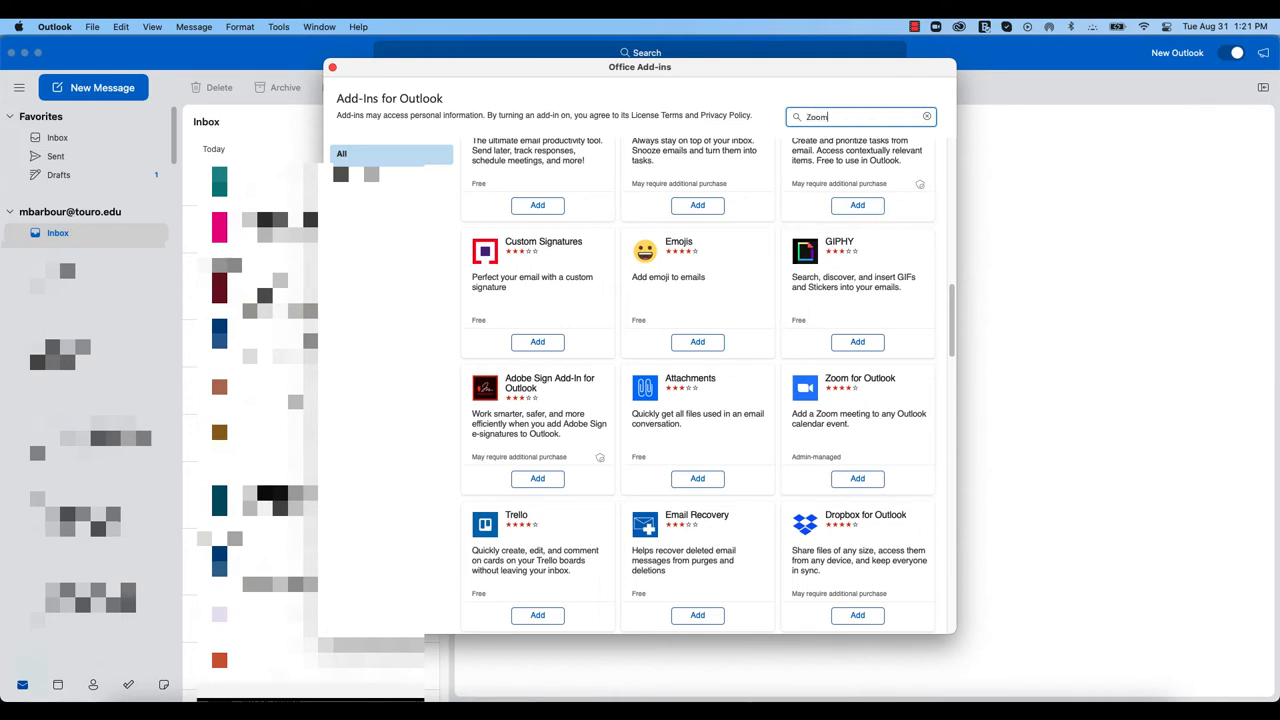
click(860, 117)
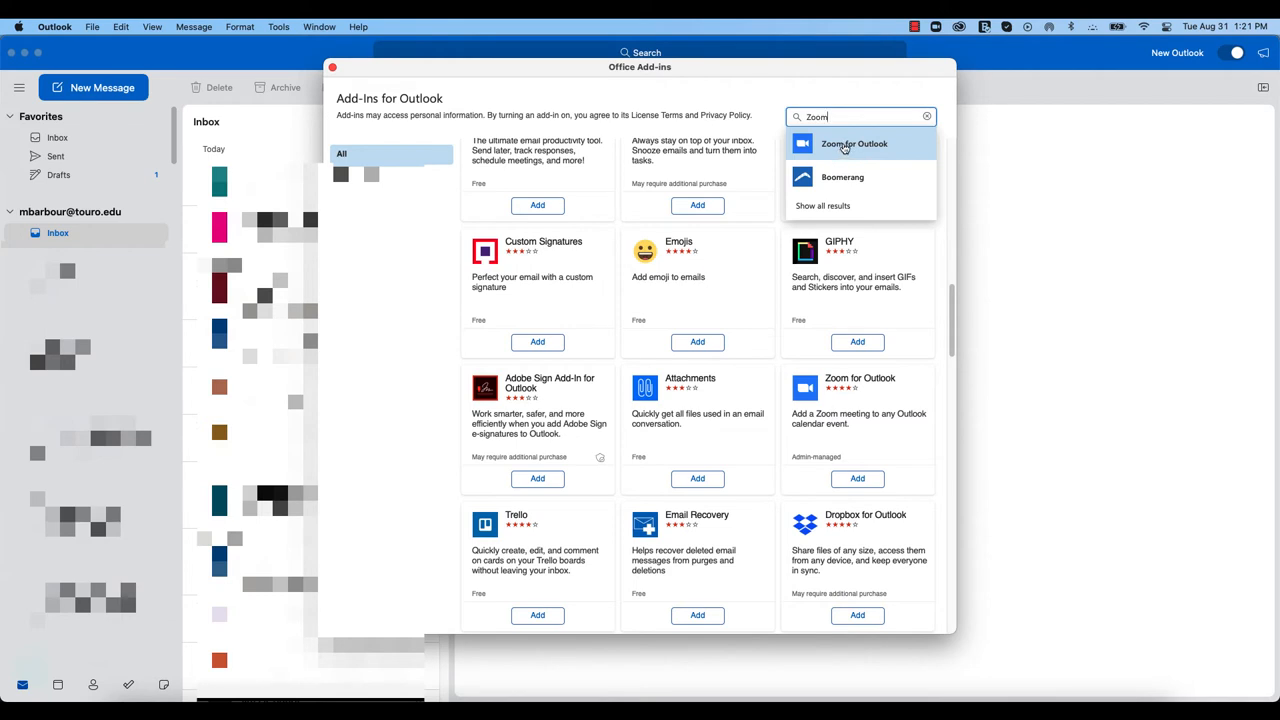
click(853, 143)
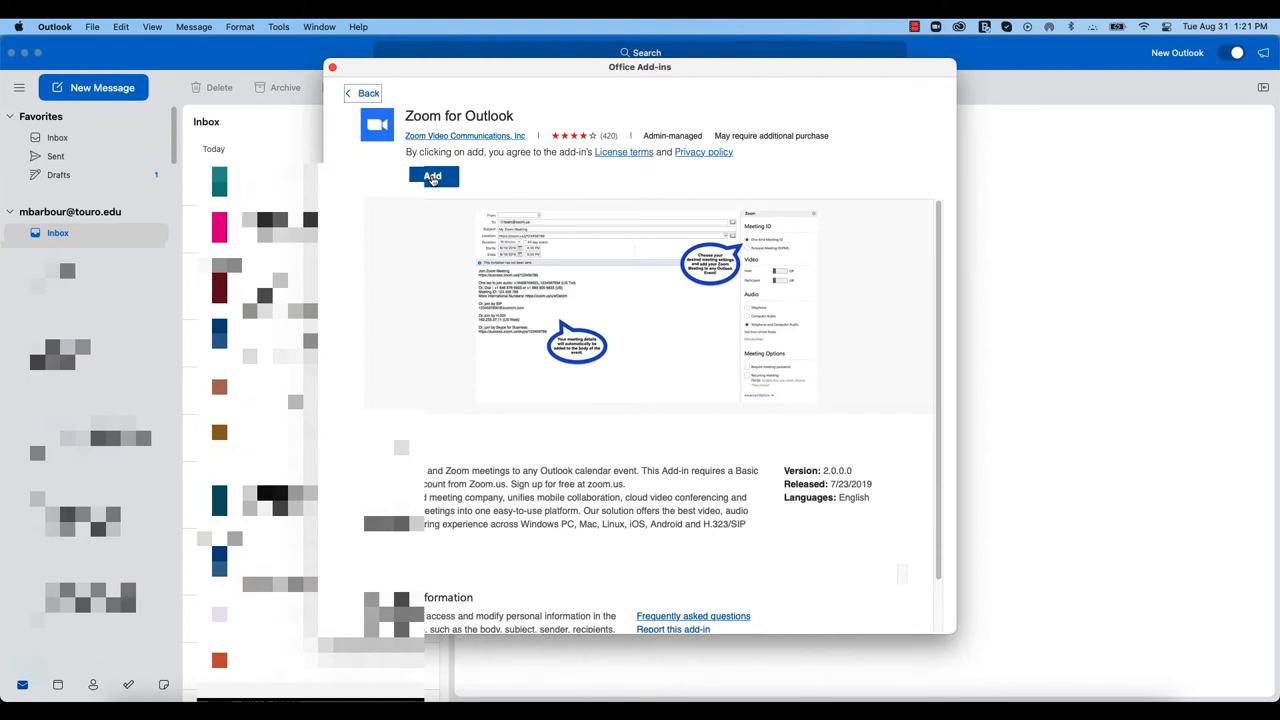
Add Zoom for Outlook from its details page
click(433, 177)
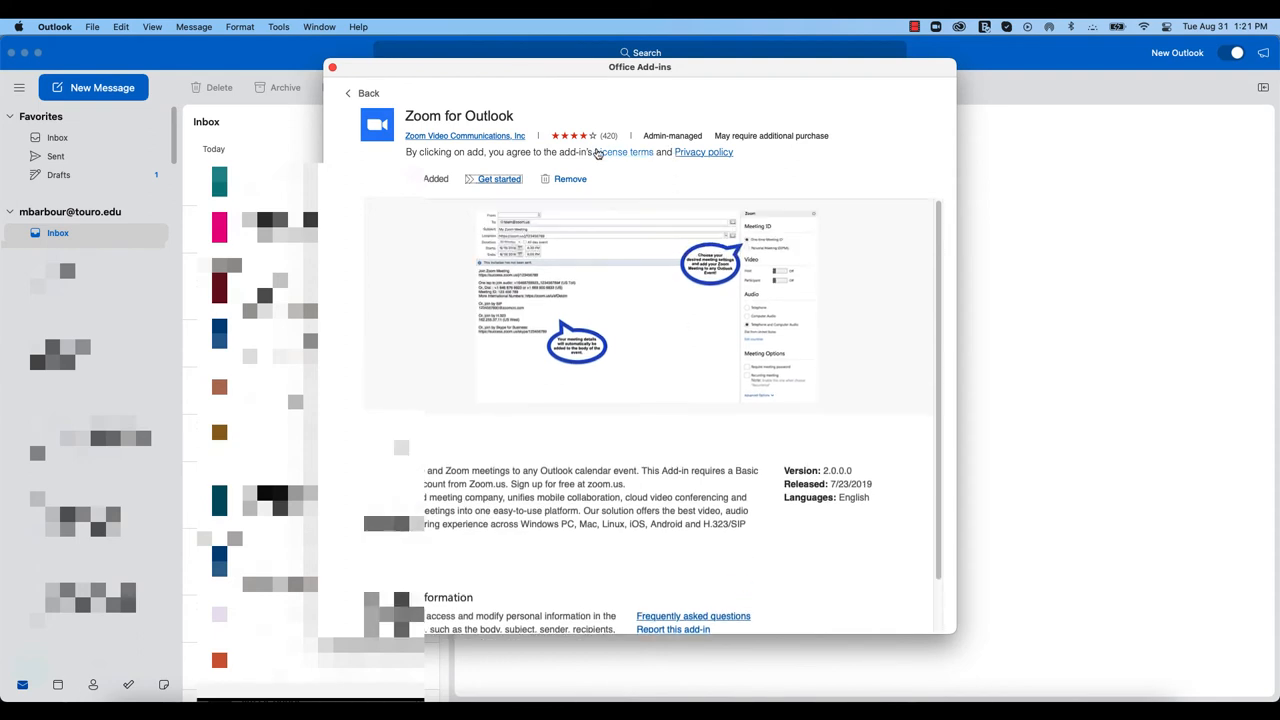
mouse_move(507, 189)
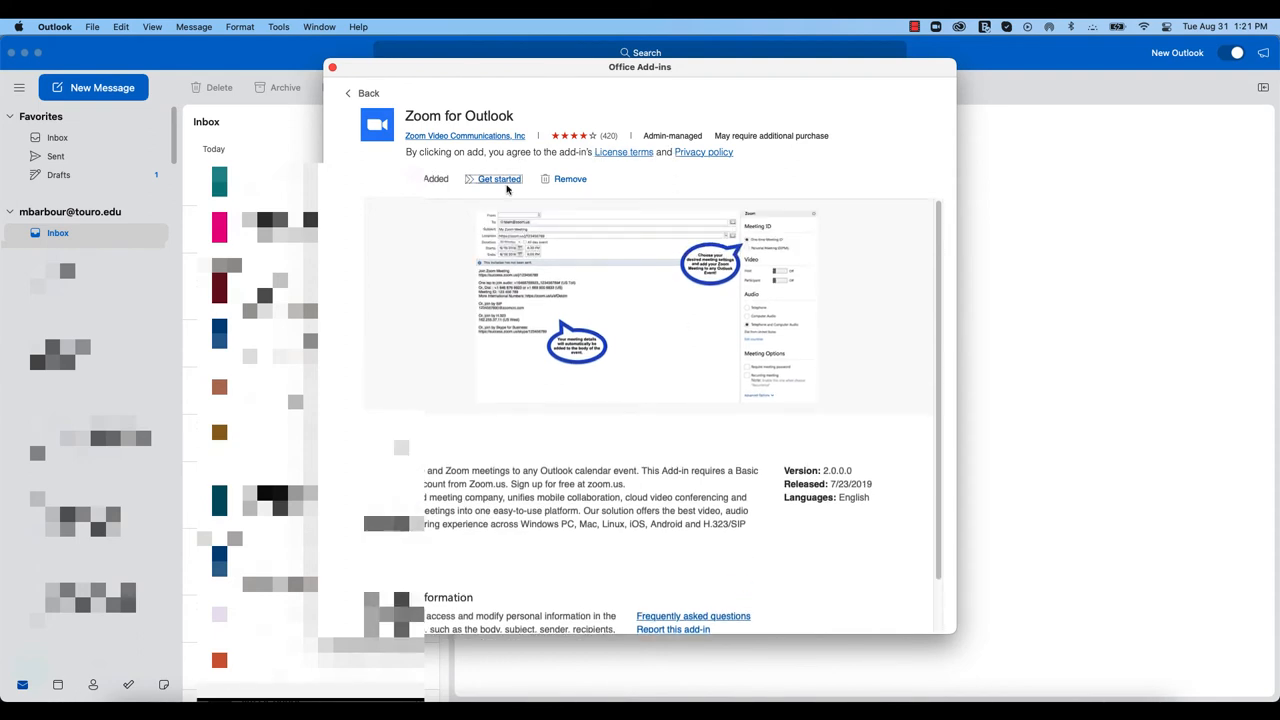
mouse_move(453, 180)
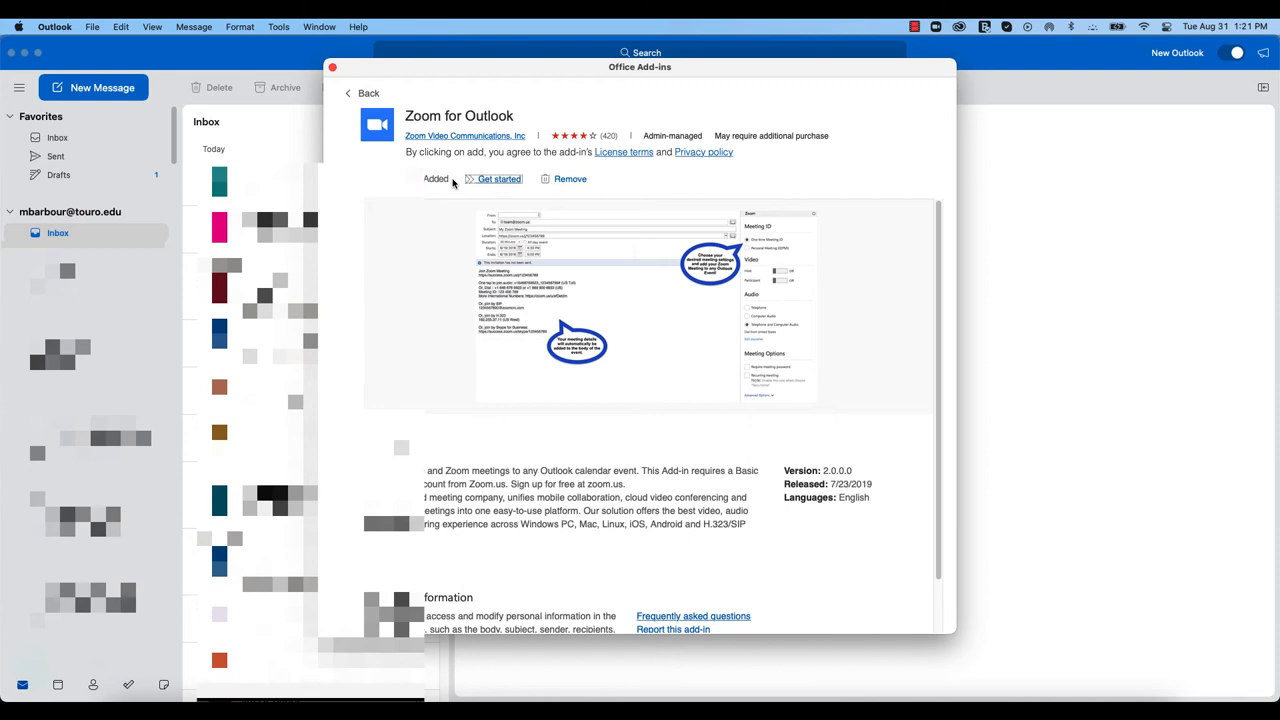
mouse_move(451, 184)
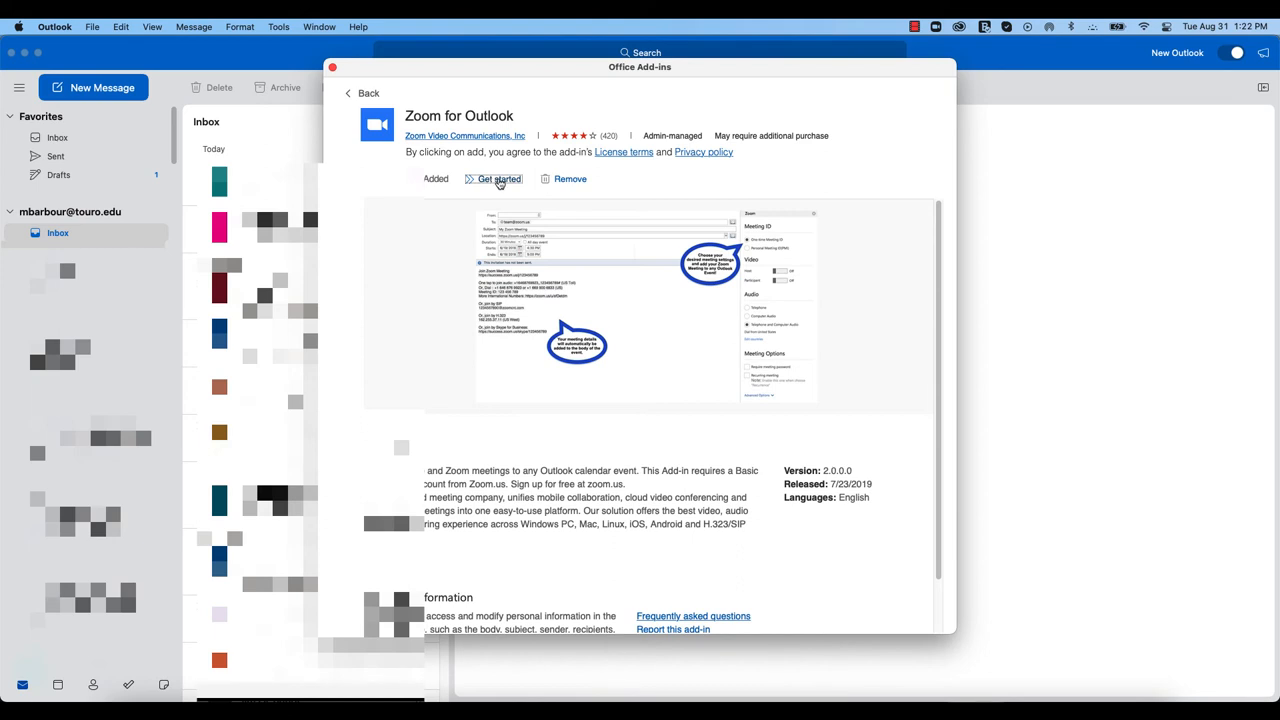
View the Zoom add-in's Get started instructions
click(495, 179)
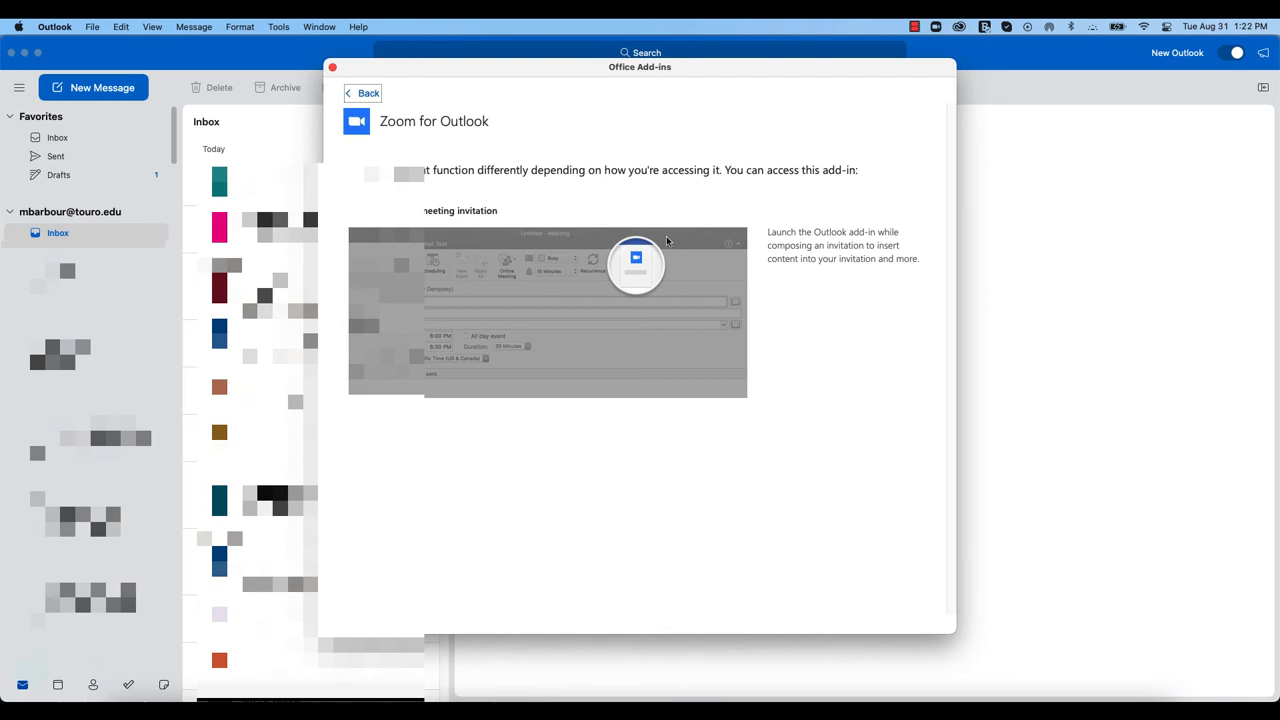
mouse_move(557, 224)
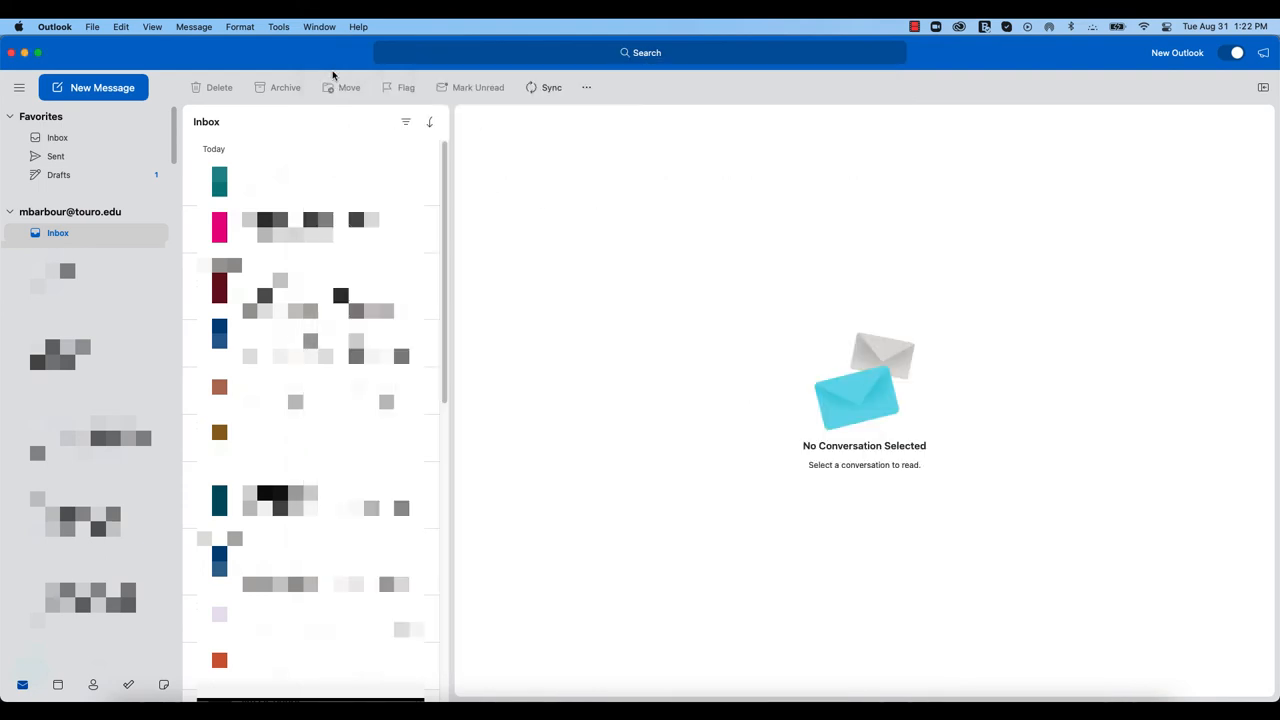
mouse_move(160, 154)
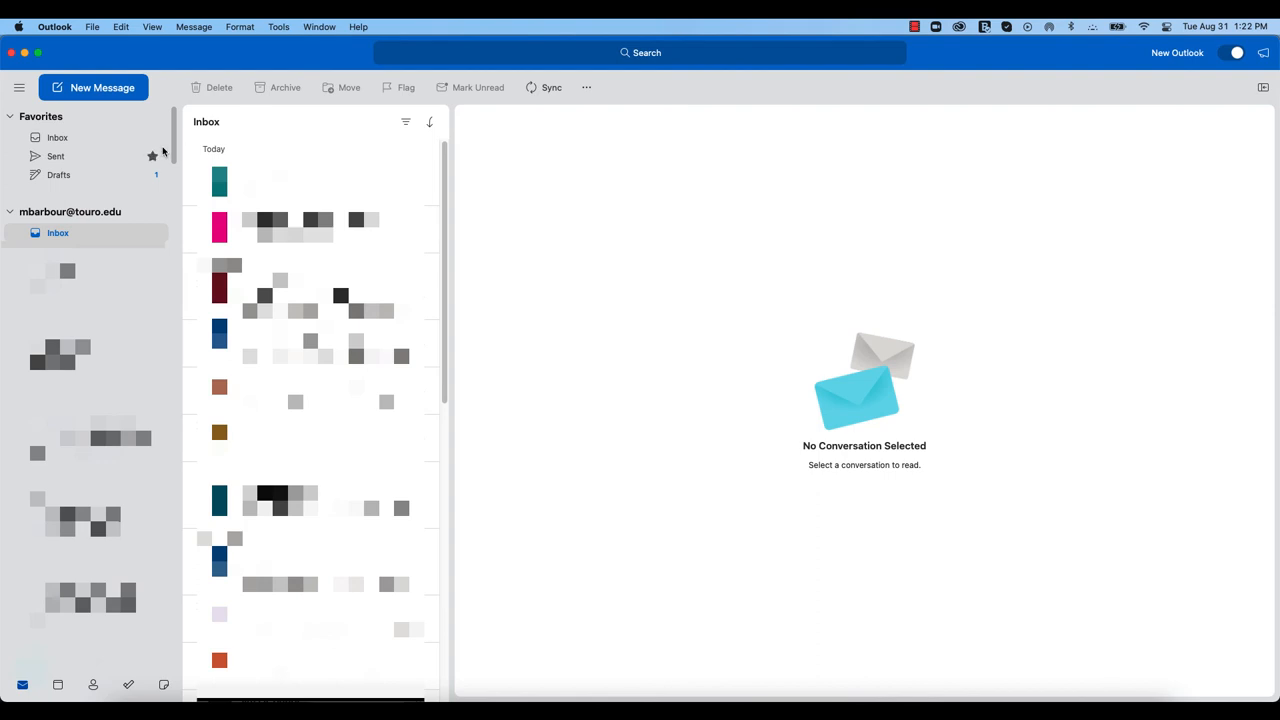
mouse_move(44, 688)
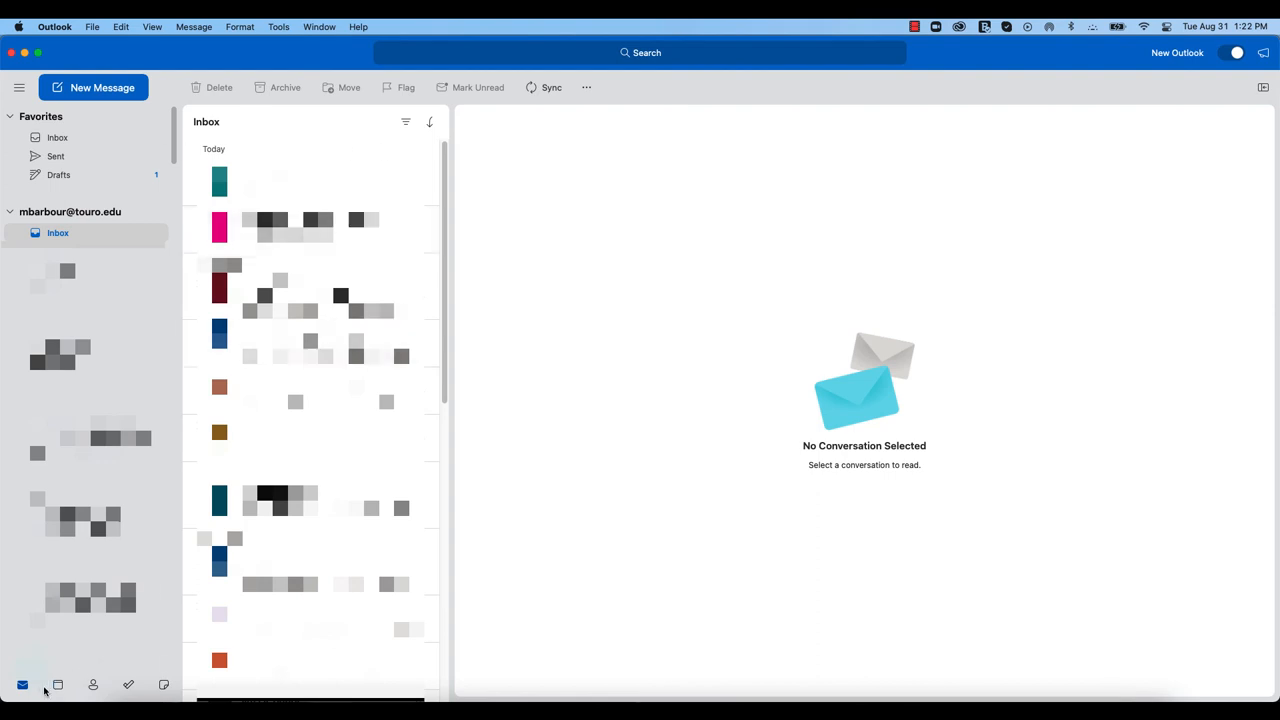
Switch to the Outlook calendar
click(58, 685)
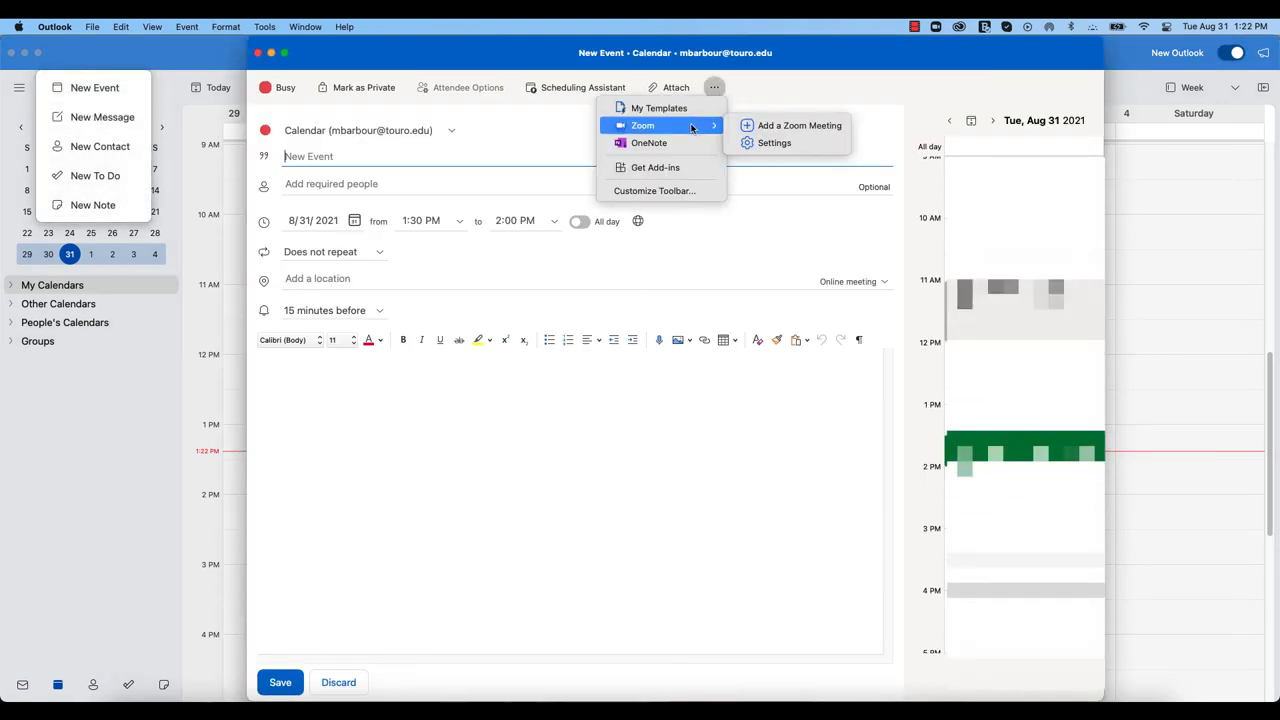
mouse_move(797, 125)
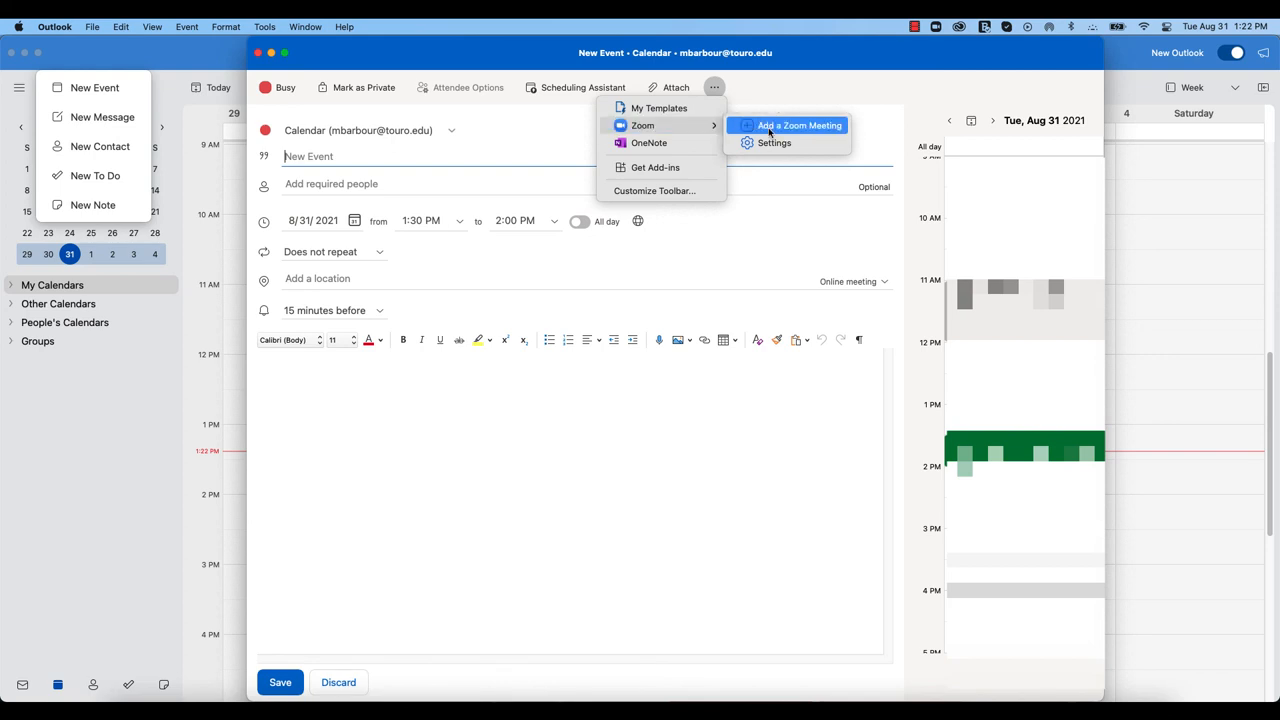